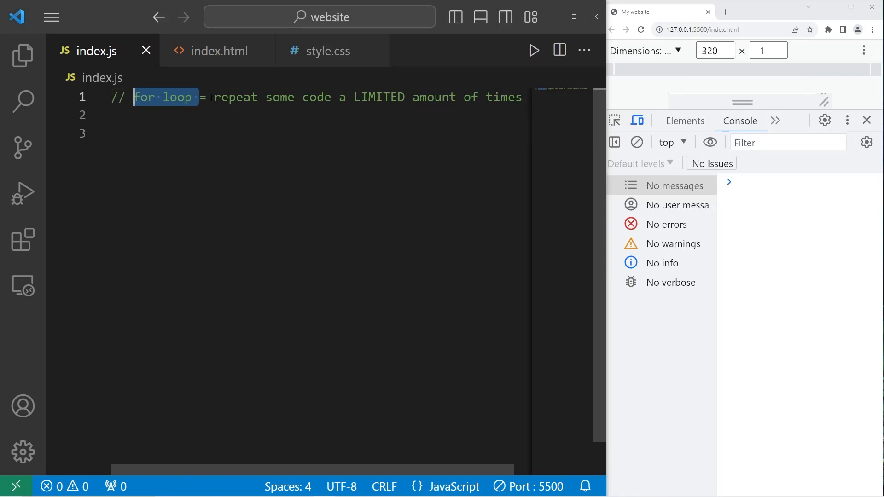
Start a for loop skeleton on line 3 with empty parentheses and braces
{"action": "double_click", "coordinate": [299, 96]}
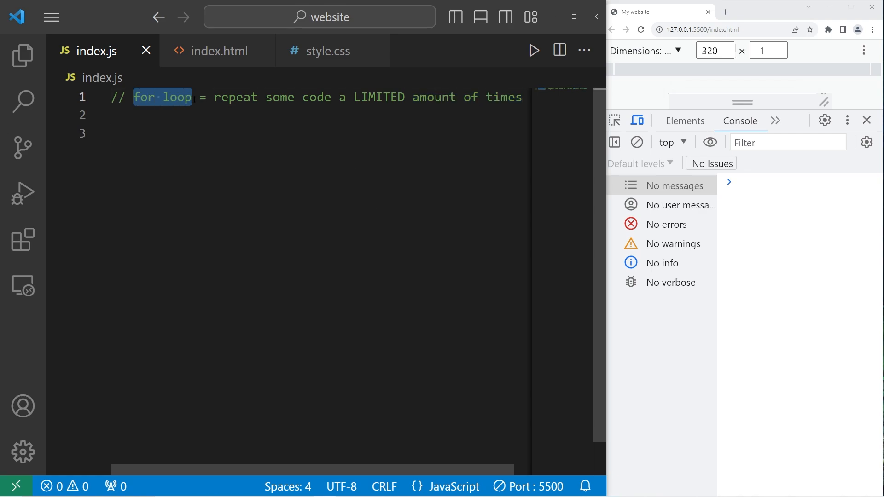
{"action": "double_click", "coordinate": [379, 96]}
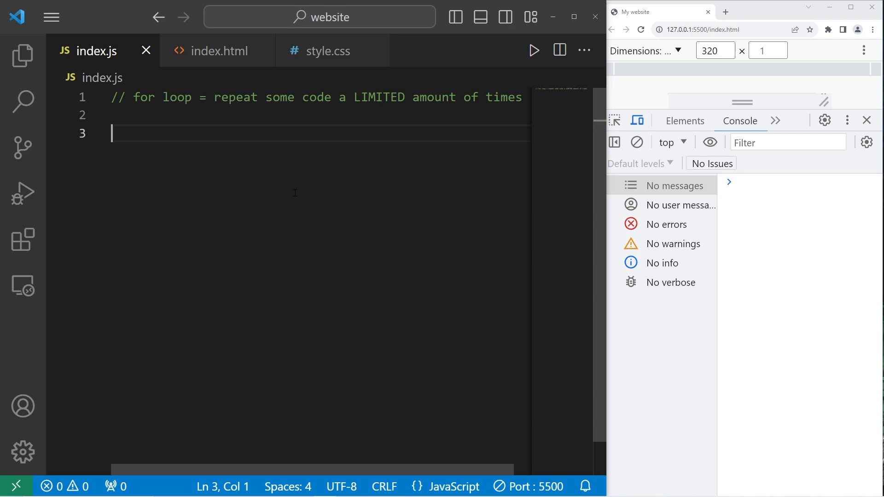
{"action": "type", "text": "for()"}
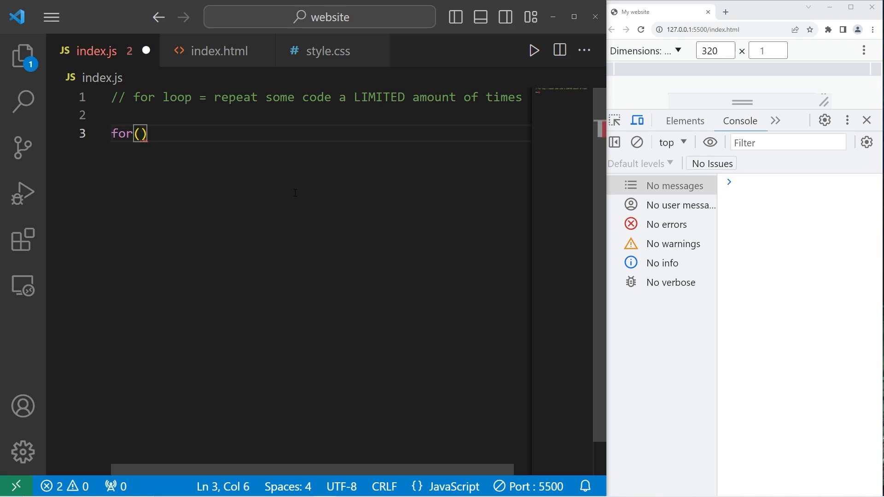
{"action": "type", "text": "{"}
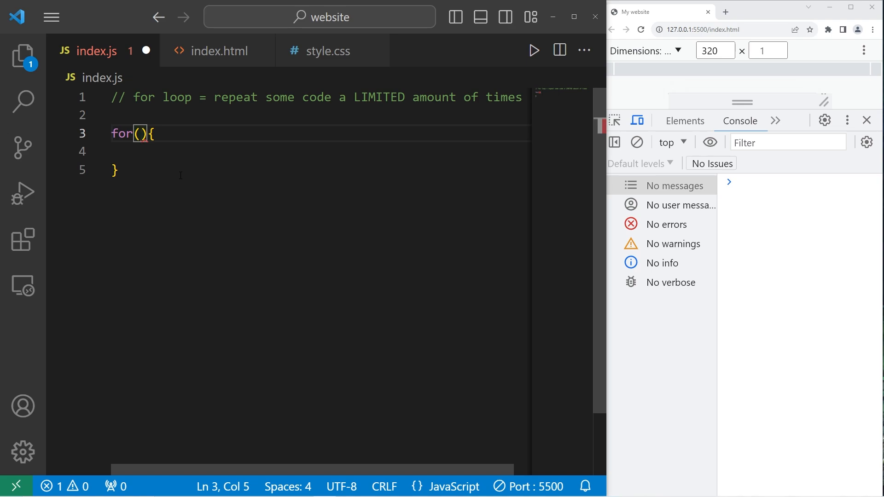
Write the loop initializer let i = 0; in the header
{"action": "type", "text": "let i"}
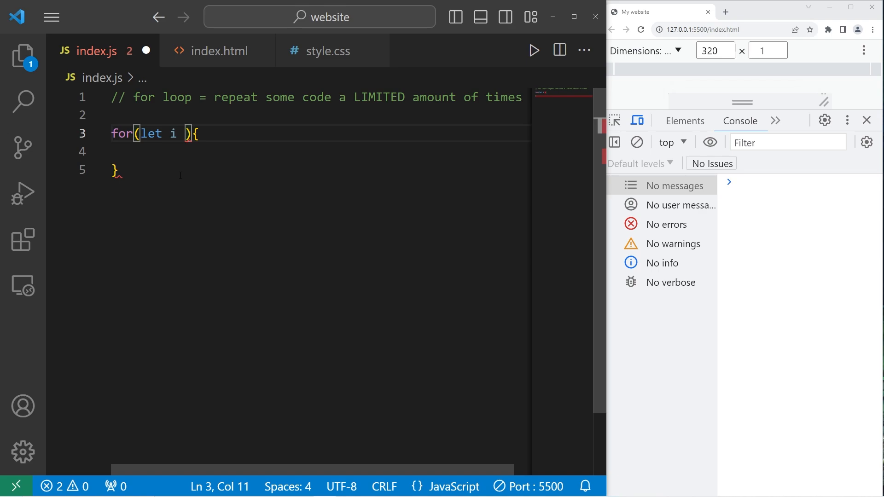
{"action": "type", "text": "="}
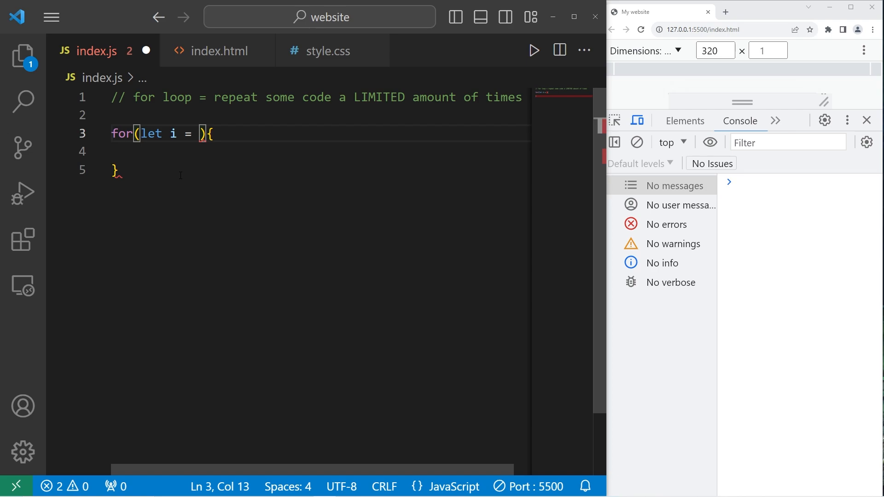
{"action": "type", "text": "0"}
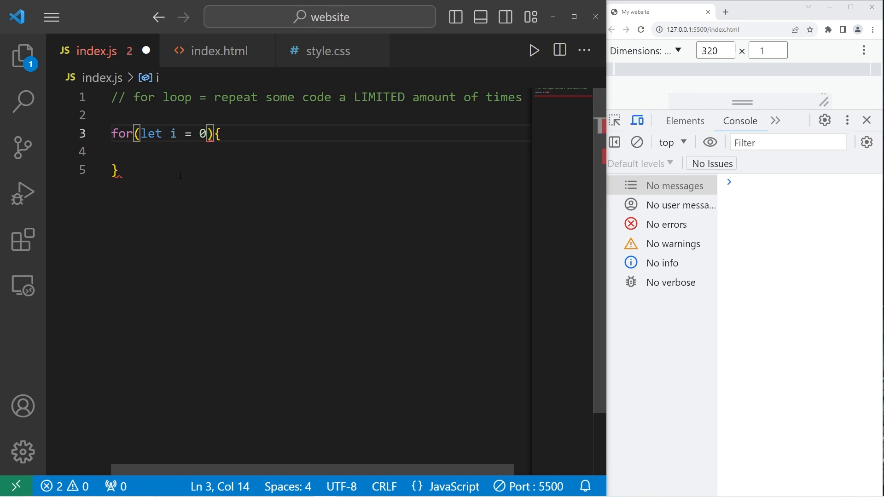
{"action": "type", "text": ";"}
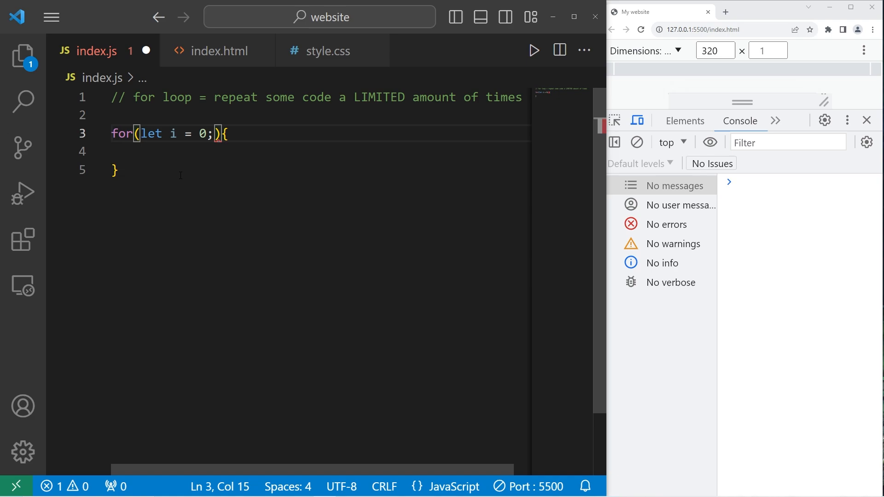
{"action": "left_click_drag", "start_coordinate": [141, 133], "coordinate": [214, 133]}
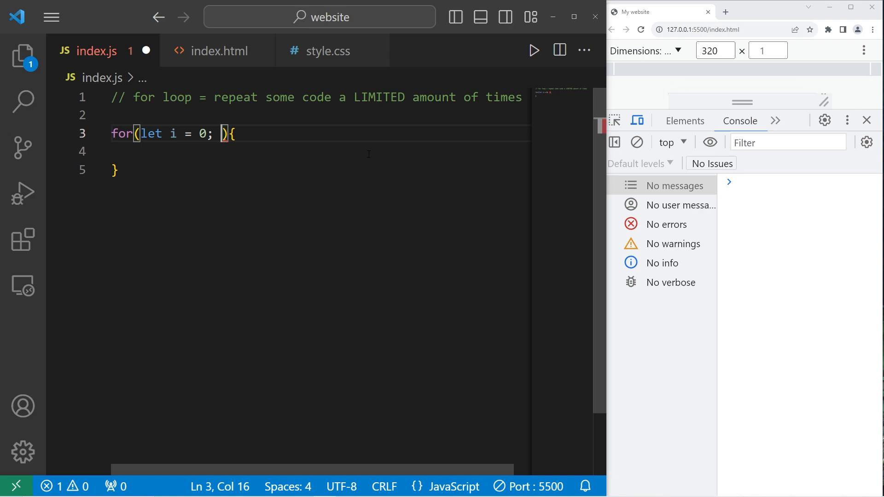
Complete the header with the condition i <= 2; and the increment i++
{"action": "type", "text": "i"}
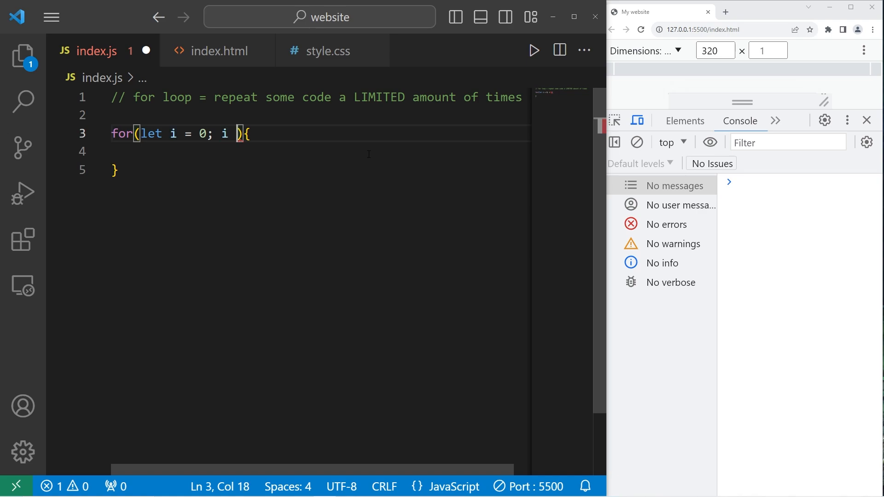
{"action": "type", "text": "<="}
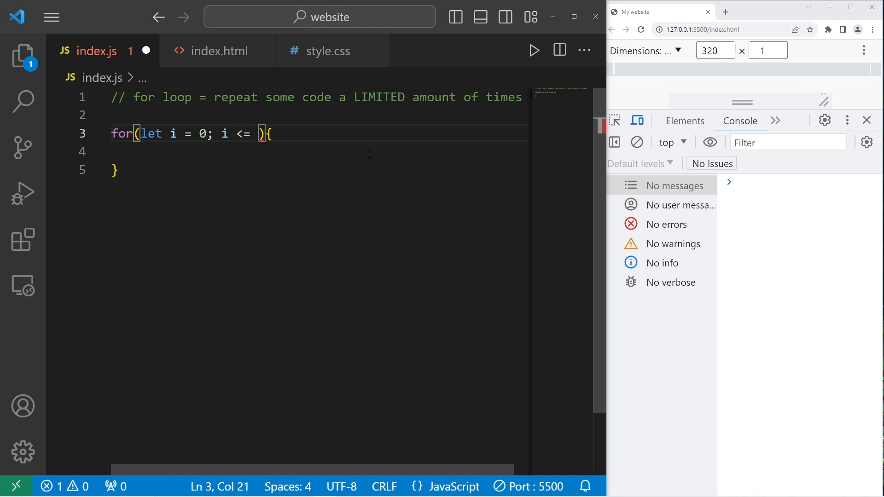
{"action": "type", "text": "2"}
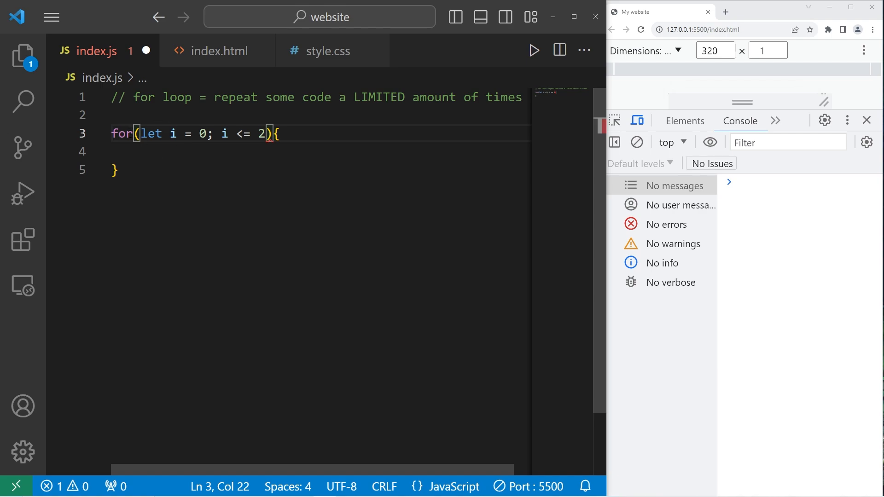
{"action": "type", "text": ";"}
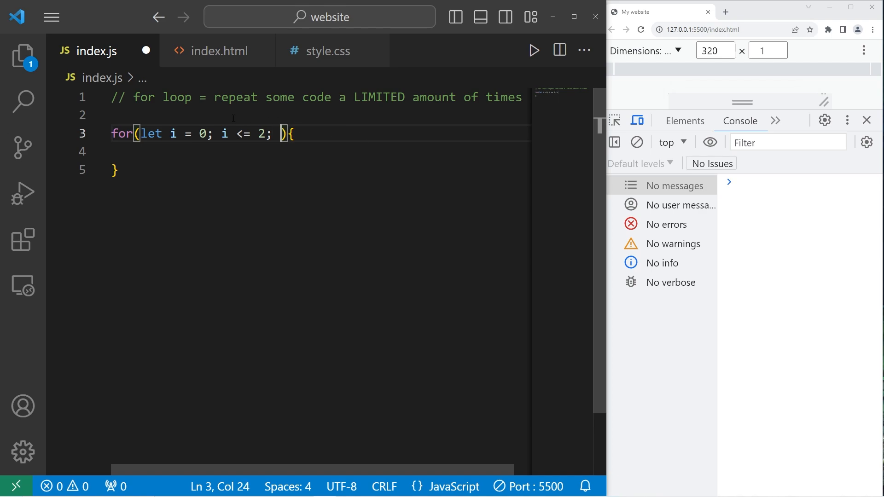
{"action": "mouse_move", "coordinate": [173, 140]}
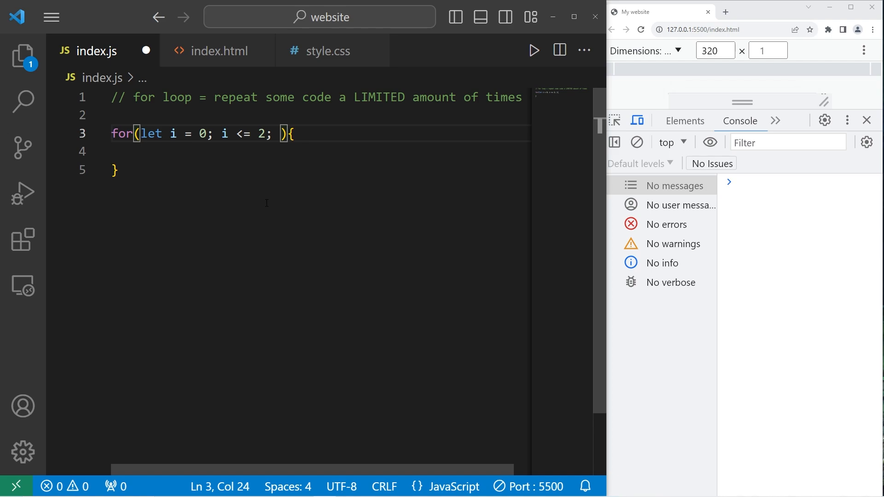
{"action": "type", "text": "i"}
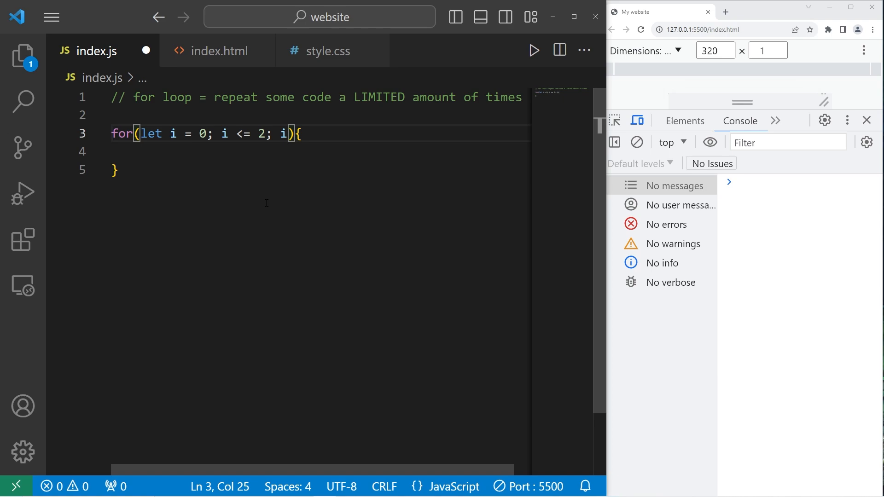
{"action": "type", "text": "++"}
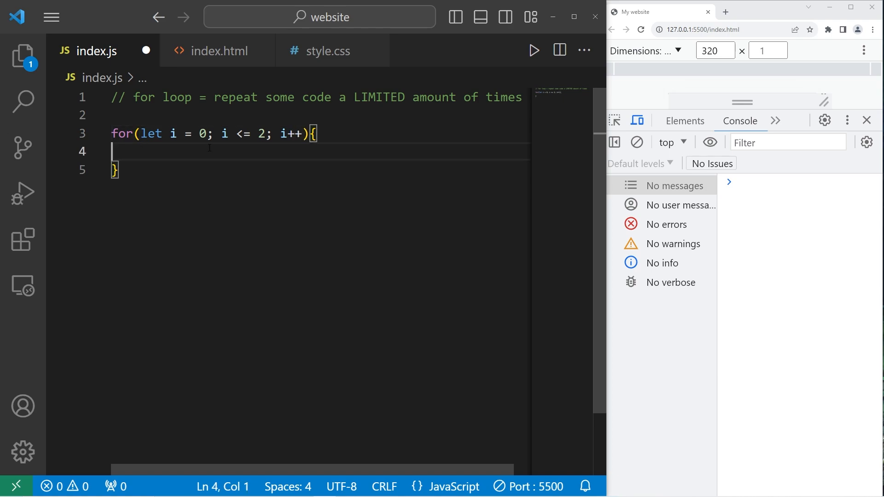
{"action": "double_click", "coordinate": [202, 134]}
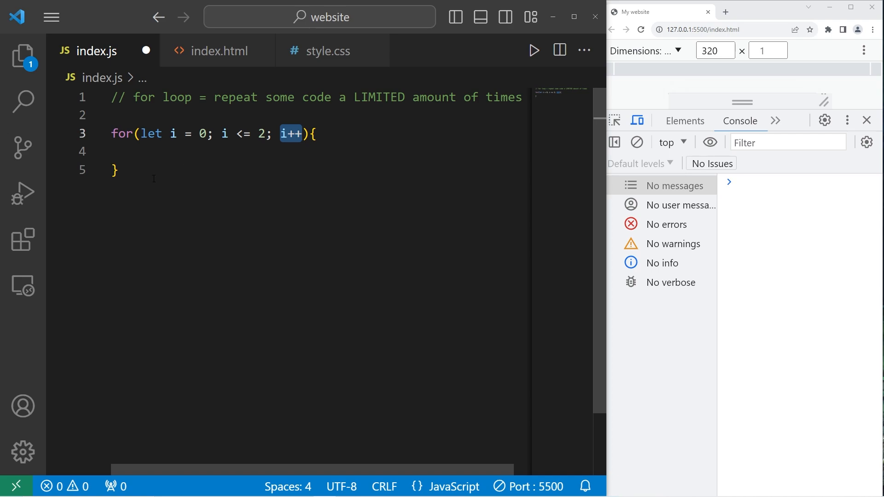
Log "Hello" inside the loop body with console.log and save
{"action": "left_click", "coordinate": [141, 152]}
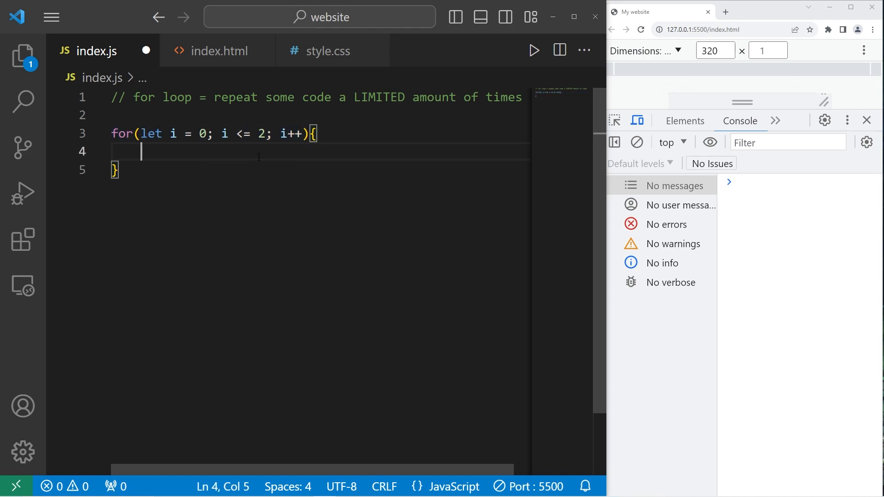
{"action": "type", "text": "conso"}
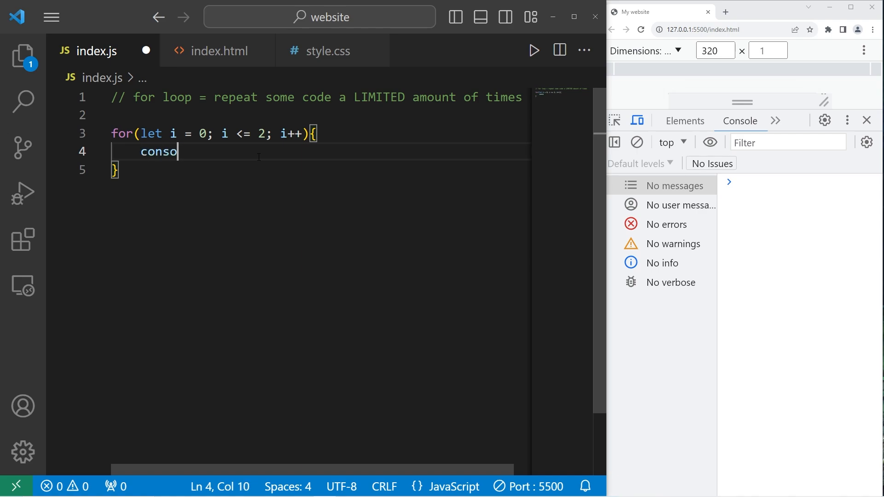
{"action": "type", "text": "le.log();"}
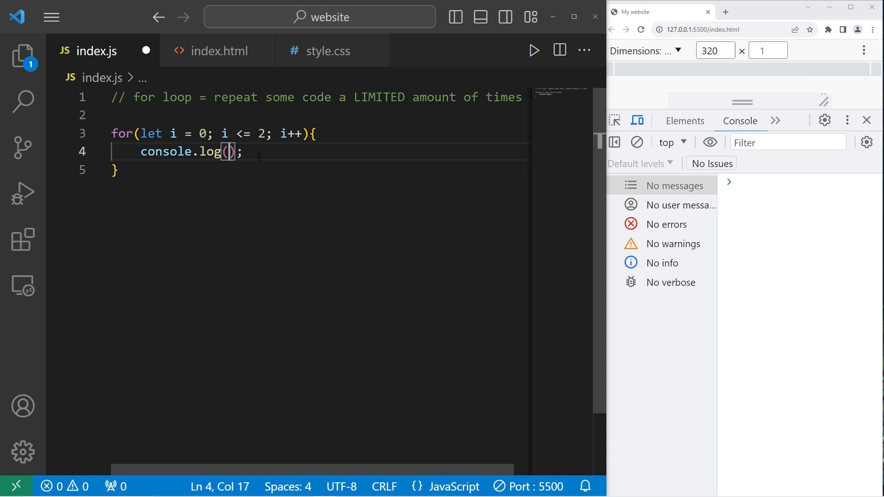
{"action": "type", "text": "\"Hello\""}
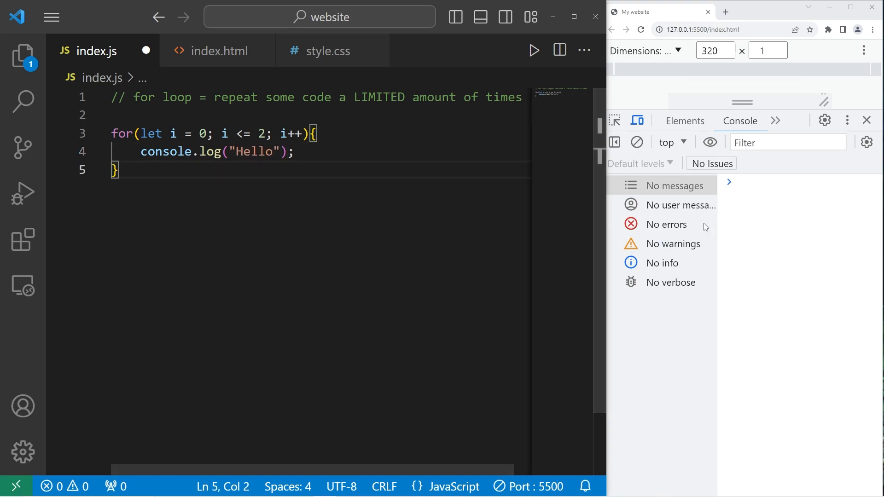
{"action": "left_click", "coordinate": [532, 49]}
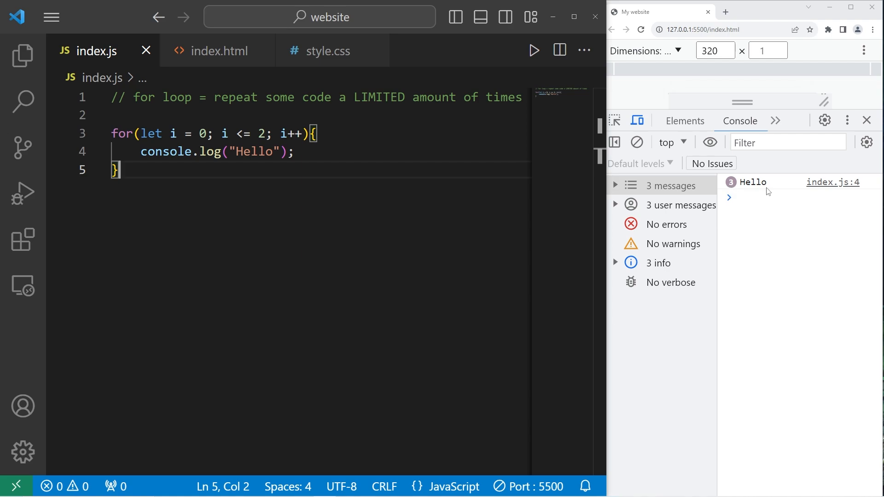
Replace "Hello" with i so the console lists 0, 1 and 2
{"action": "double_click", "coordinate": [254, 152]}
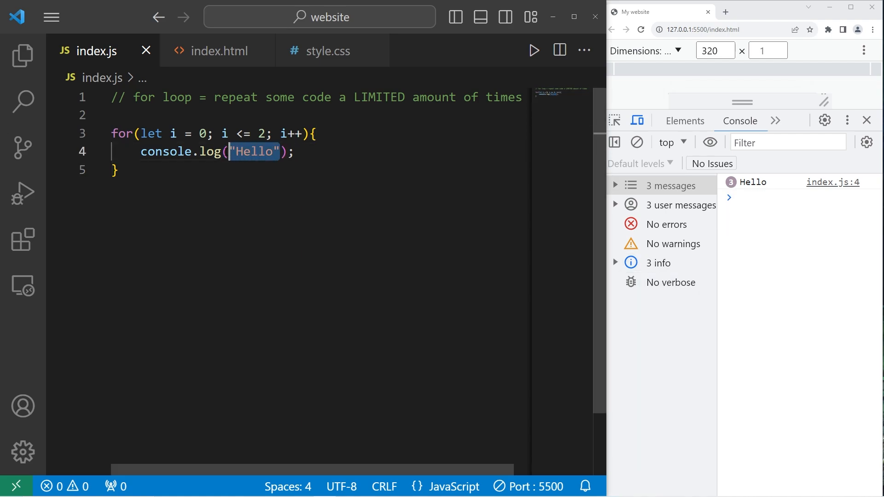
{"action": "type", "text": "i"}
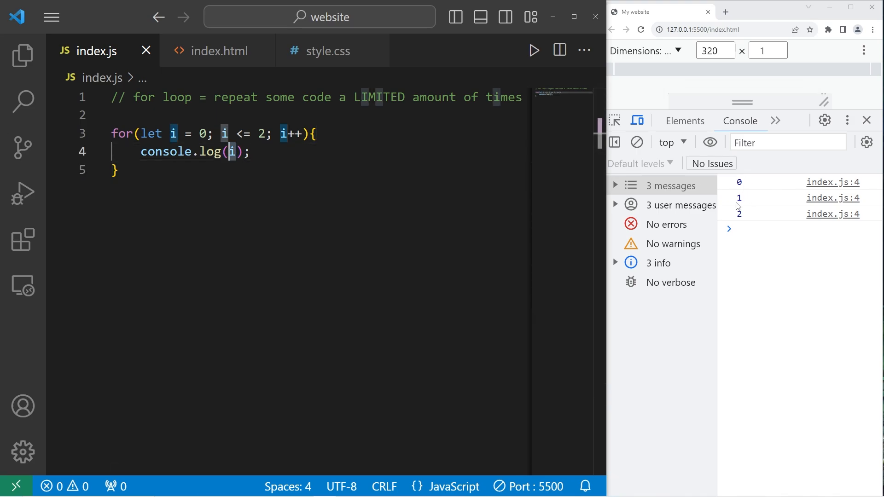
Change the start value to 1 and the condition to <= so the console lists 1 to 10
{"action": "left_click", "coordinate": [117, 170]}
{"action": "type", "text": "10"}
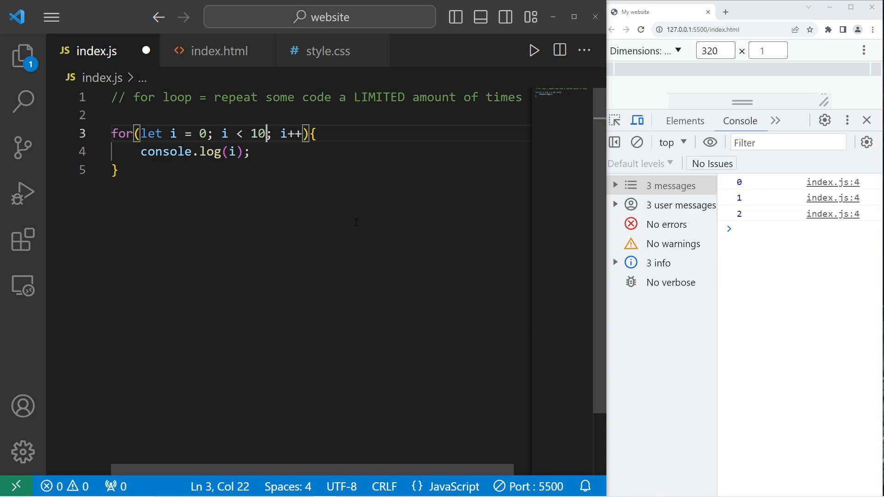
{"action": "left_click", "coordinate": [532, 50]}
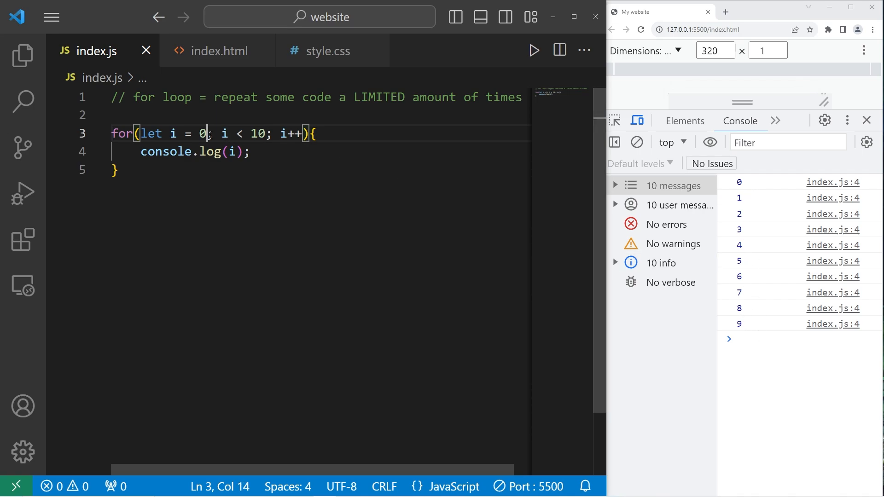
{"action": "type", "text": "1"}
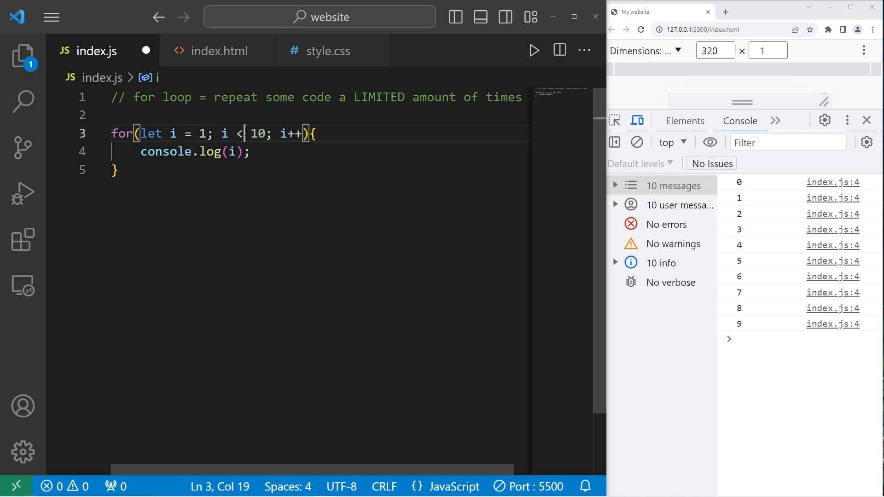
{"action": "type", "text": "="}
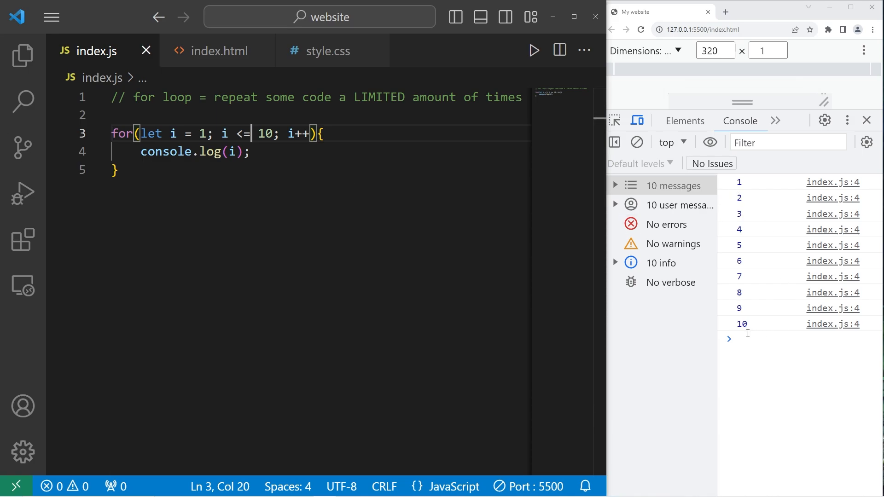
{"action": "double_click", "coordinate": [298, 133]}
{"action": "type", "text": "="}
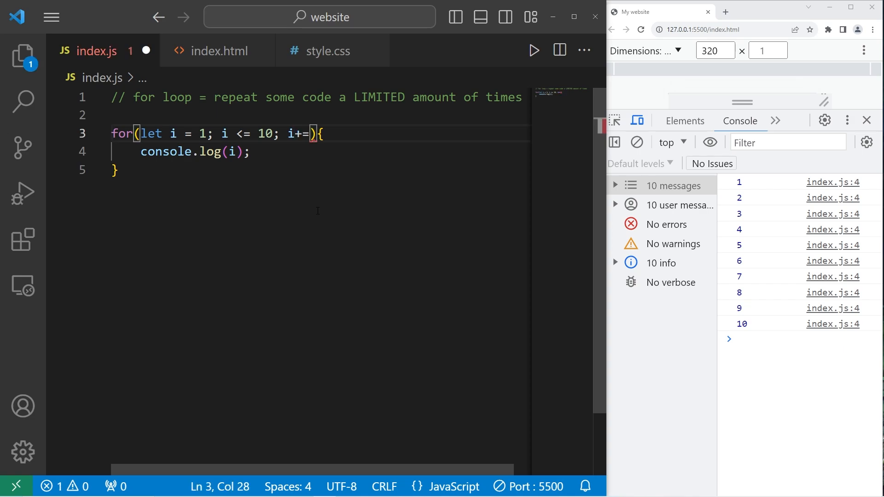
Set the increment to i+=2 and the start value to 2, logging 2, 4, 6, 8, 10
{"action": "type", "text": "2"}
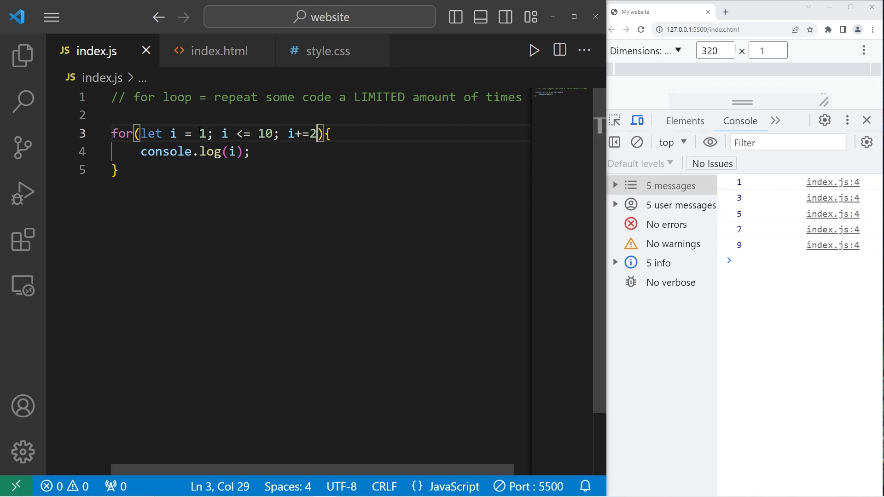
{"action": "type", "text": "2"}
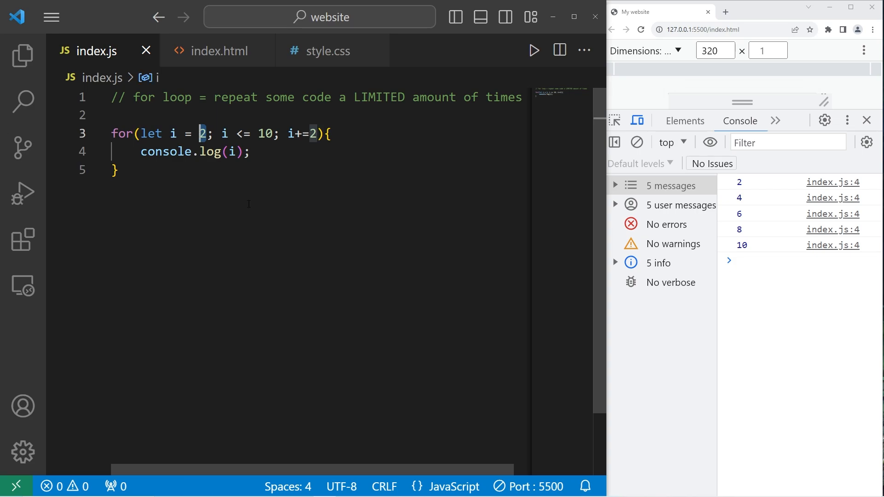
Count down from 10 with i-- and log a HAPPY NEW YEAR! message after the loop
{"action": "type", "text": "10"}
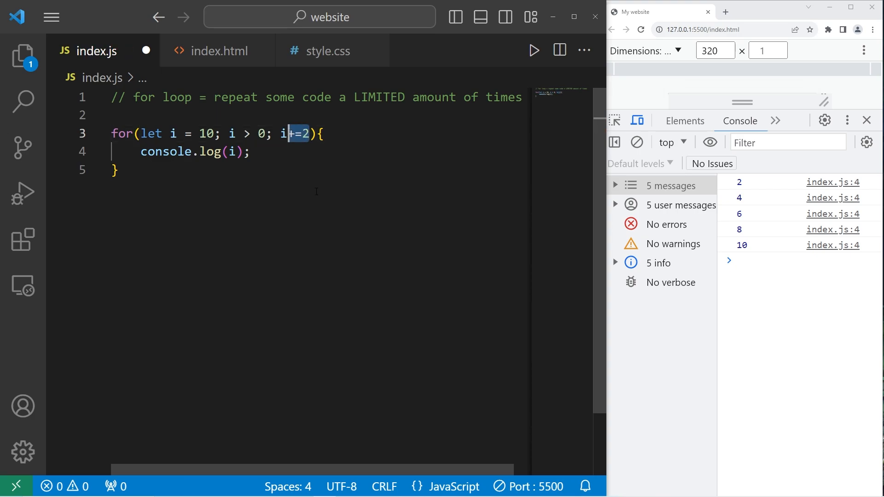
{"action": "type", "text": "--"}
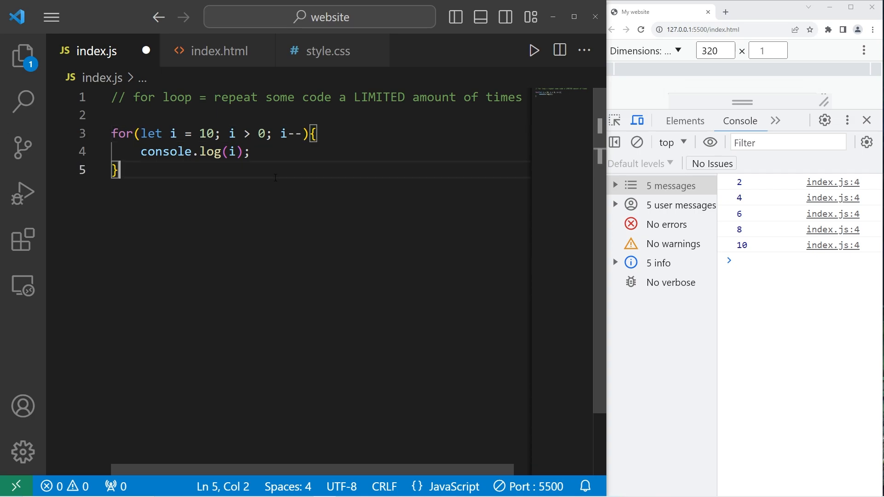
{"action": "type", "text": "console.log("}
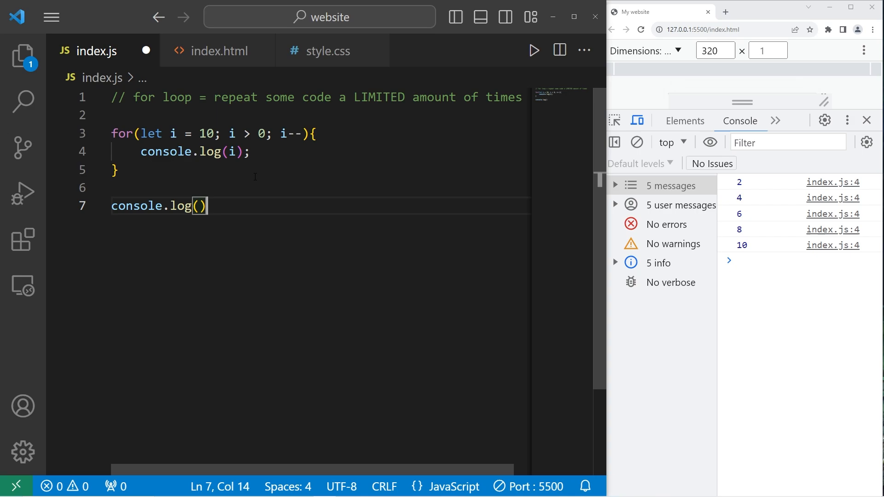
{"action": "type", "text": "\"\";"}
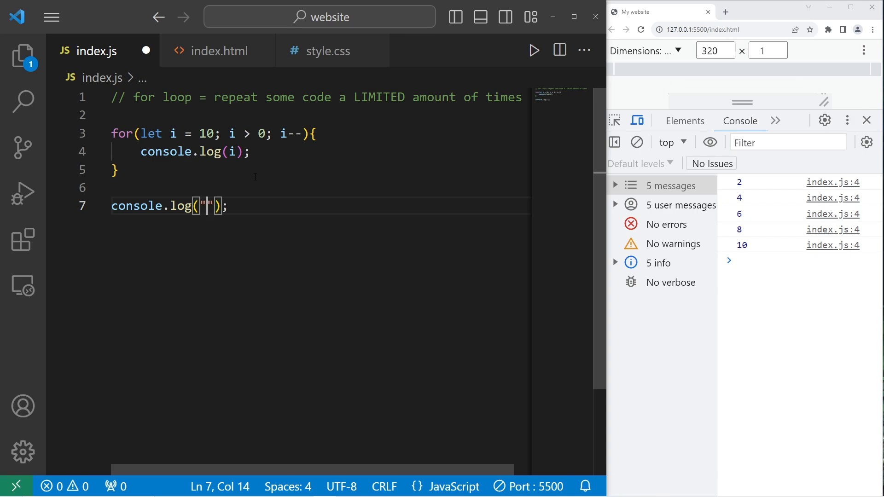
{"action": "type", "text": "HAPPY NEW E"}
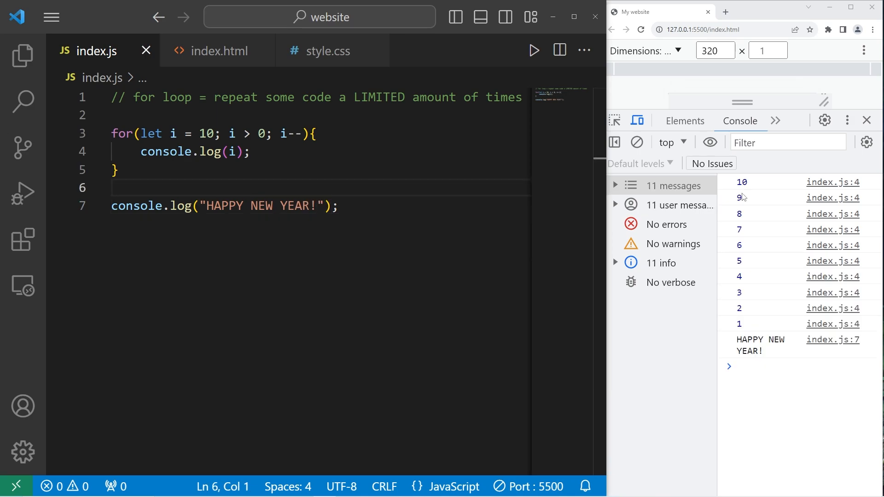
{"action": "mouse_move", "coordinate": [743, 316]}
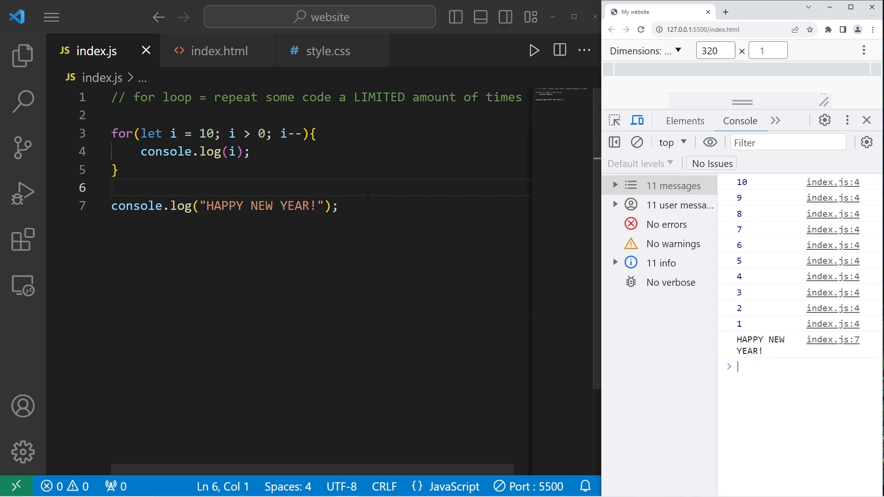
Change the decrement to step by threes, then select the whole loop and log line
{"action": "left_click", "coordinate": [303, 133]}
{"action": "type", "text": "="}
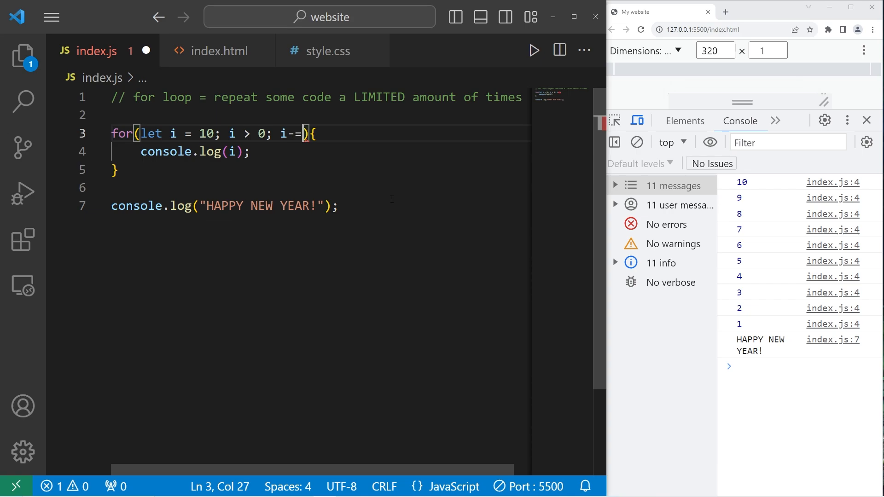
{"action": "type", "text": "2"}
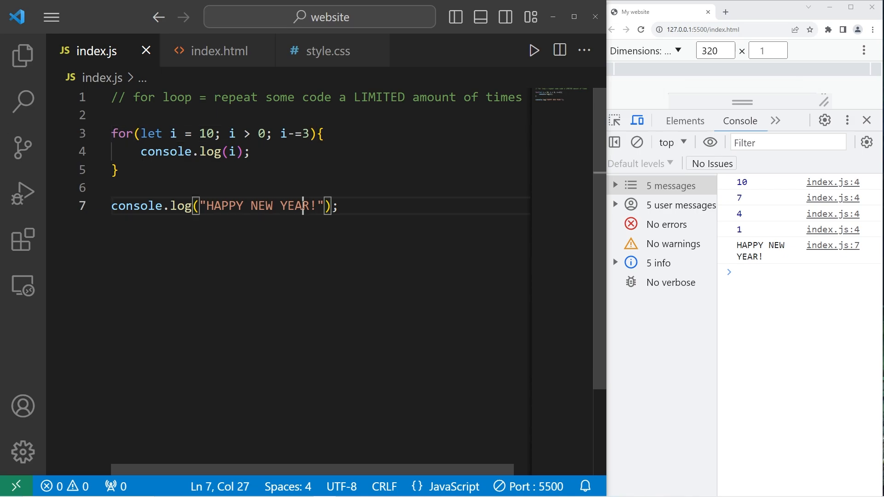
{"action": "left_click_drag", "start_coordinate": [113, 133], "coordinate": [337, 206]}
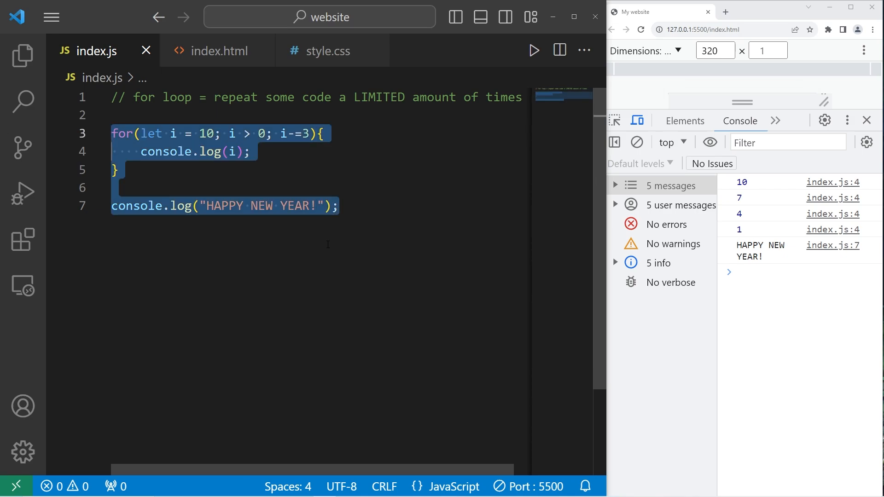
Delete the old code and start a fresh for loop with let i = 1;
{"action": "key", "text": "Delete"}
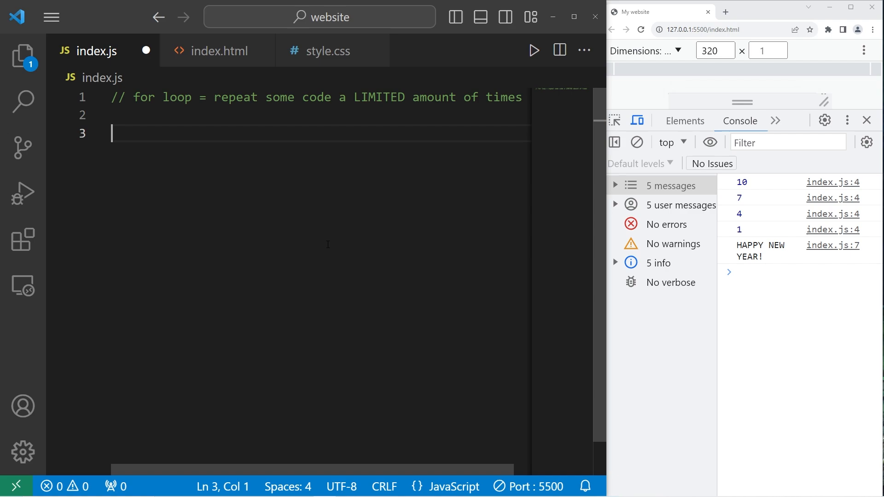
{"action": "type", "text": "for("}
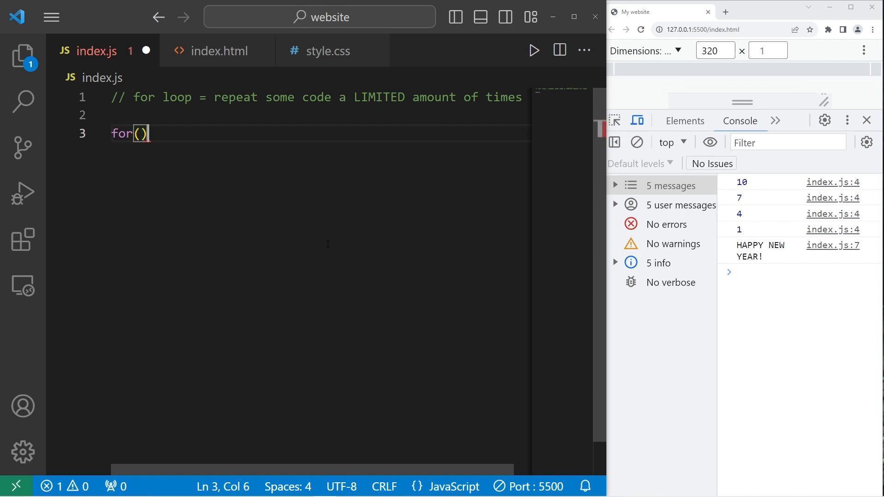
{"action": "type", "text": "{"}
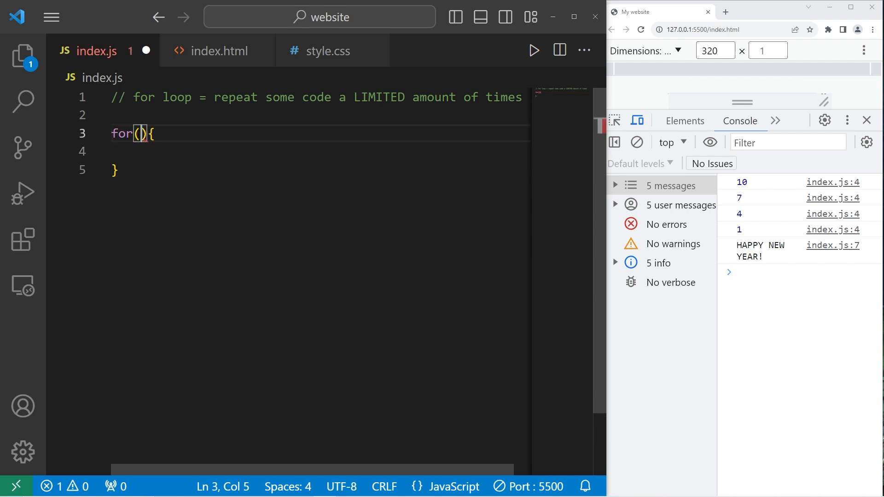
{"action": "type", "text": "let"}
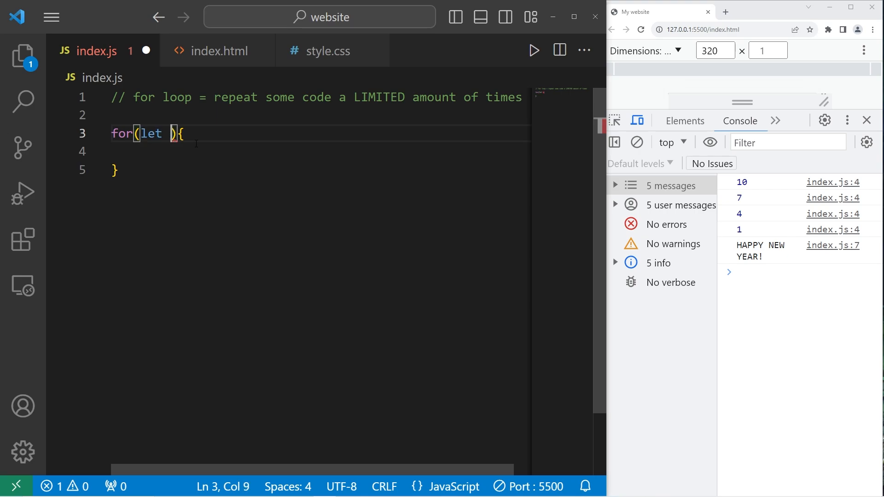
{"action": "type", "text": "i ="}
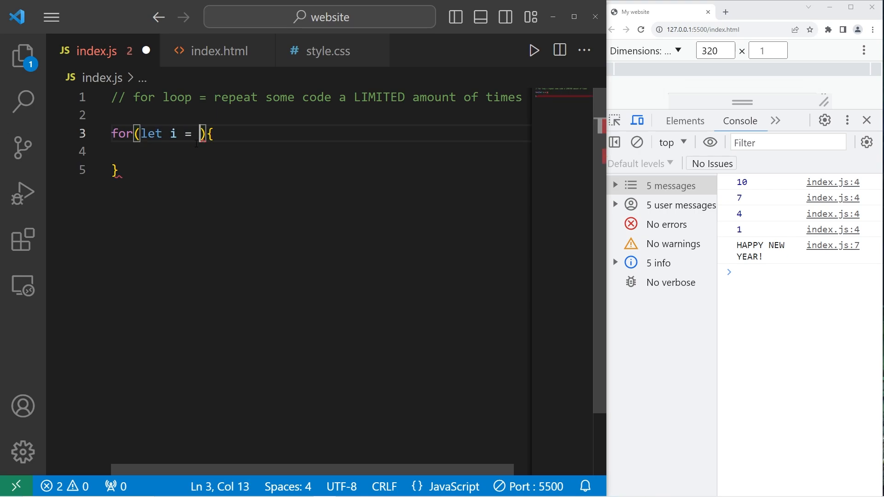
{"action": "type", "text": "1;"}
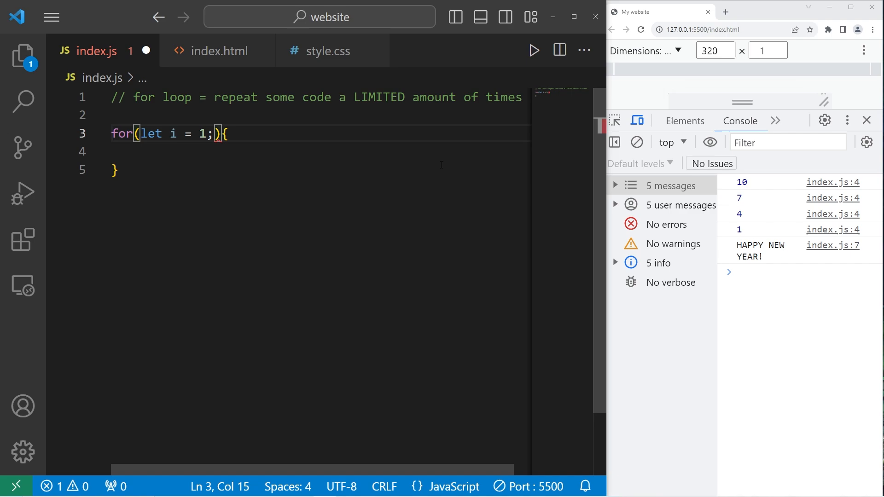
{"action": "type", "text": "\" \""}
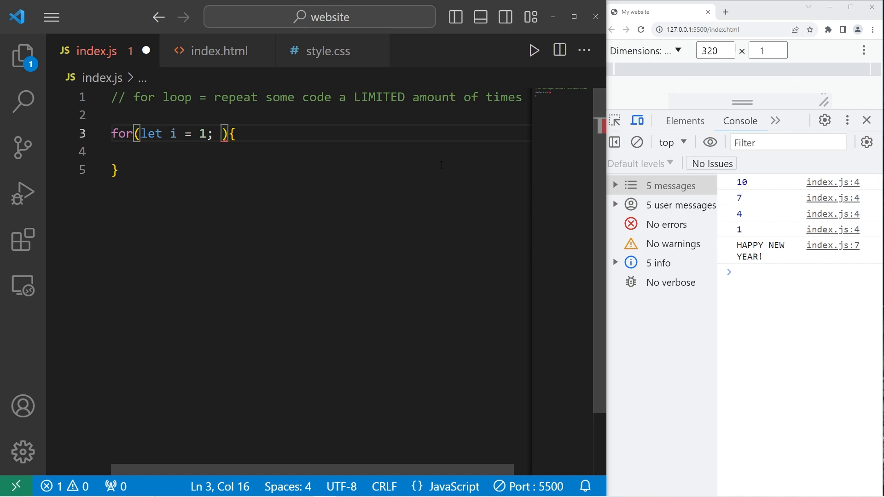
Finish the header with i <= 20; i++ and log i in the body, listing 1 to 20
{"action": "type", "text": "i"}
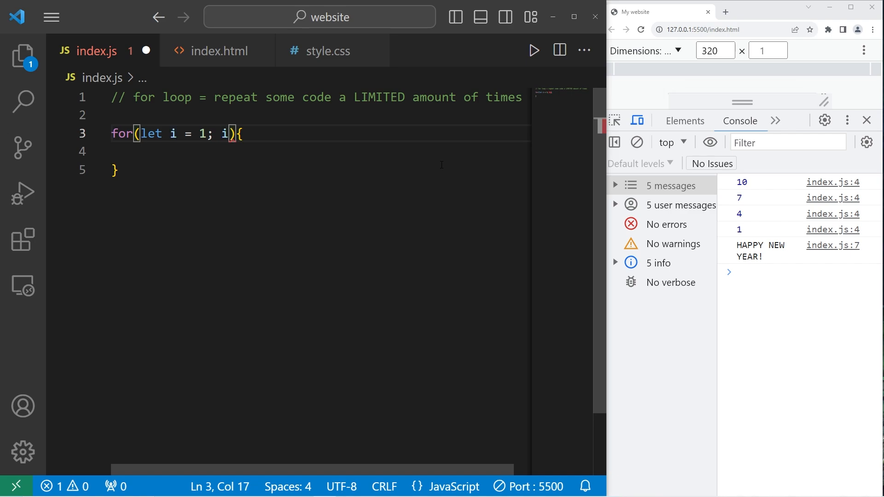
{"action": "type", "text": "<="}
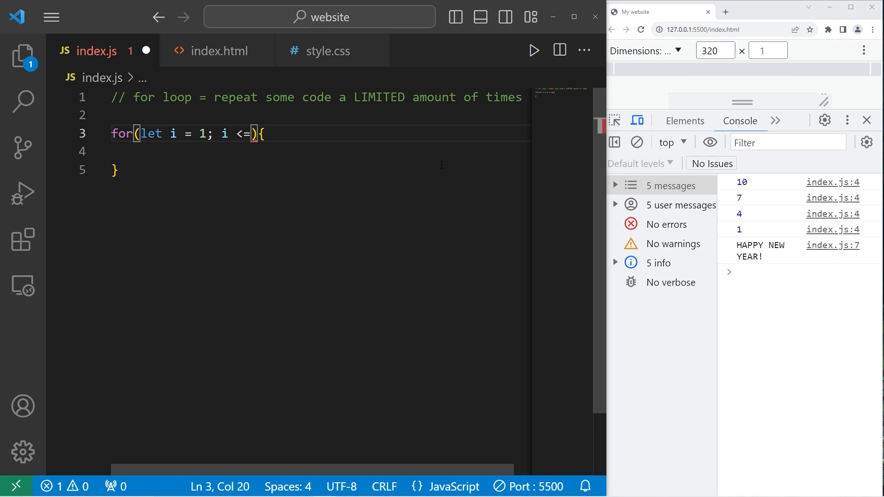
{"action": "type", "text": "20; i"}
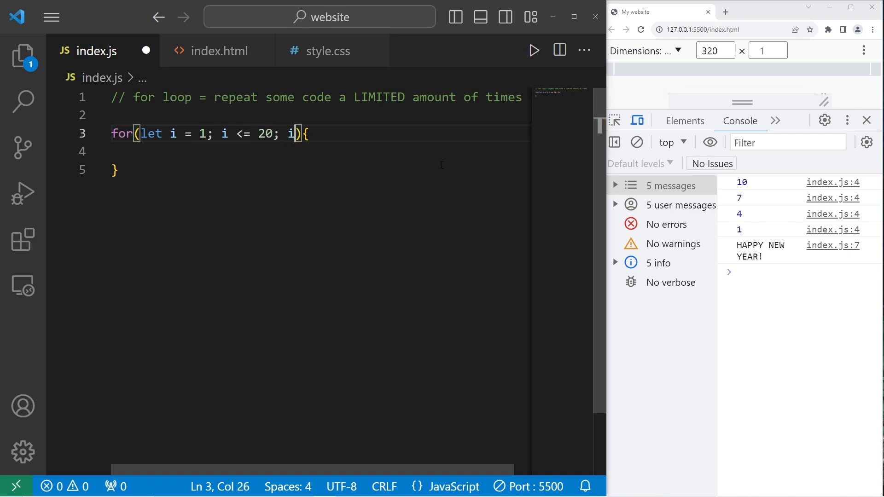
{"action": "type", "text": "++"}
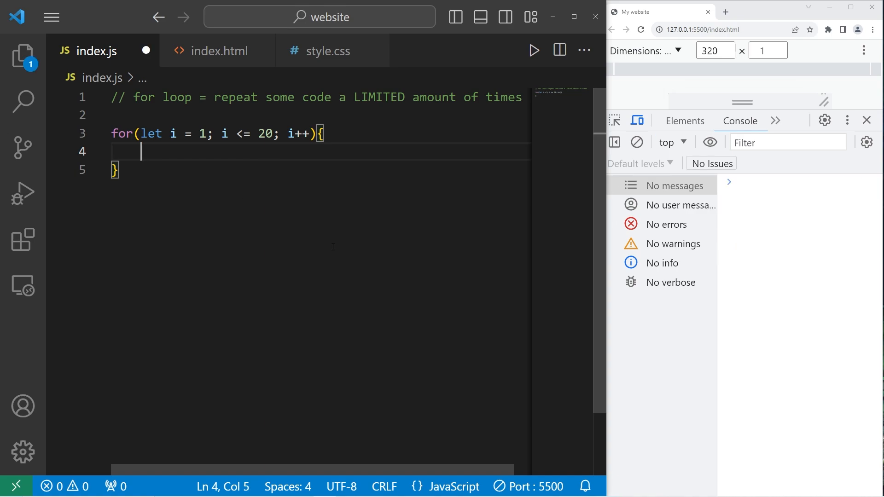
{"action": "type", "text": "console.log"}
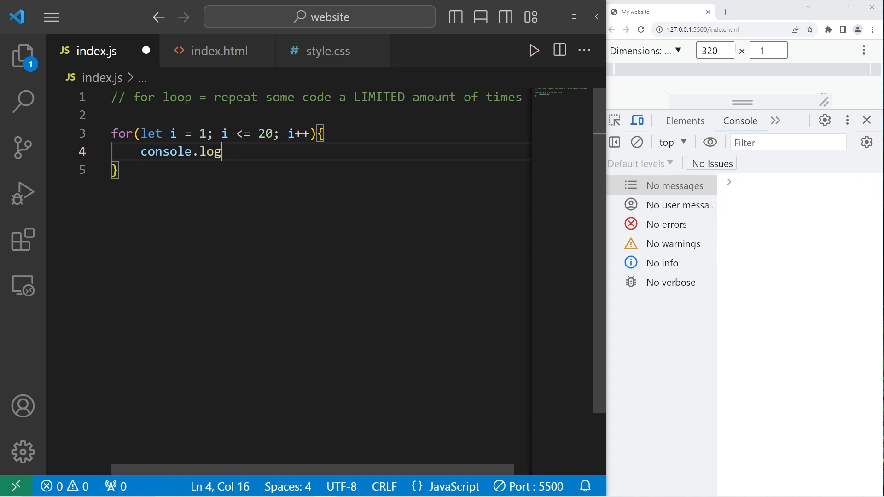
{"action": "type", "text": "(i);"}
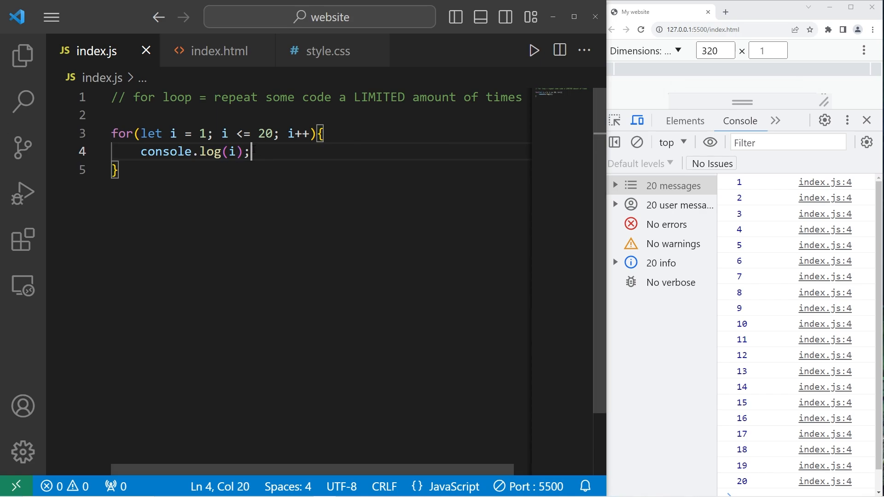
{"action": "mouse_move", "coordinate": [351, 166]}
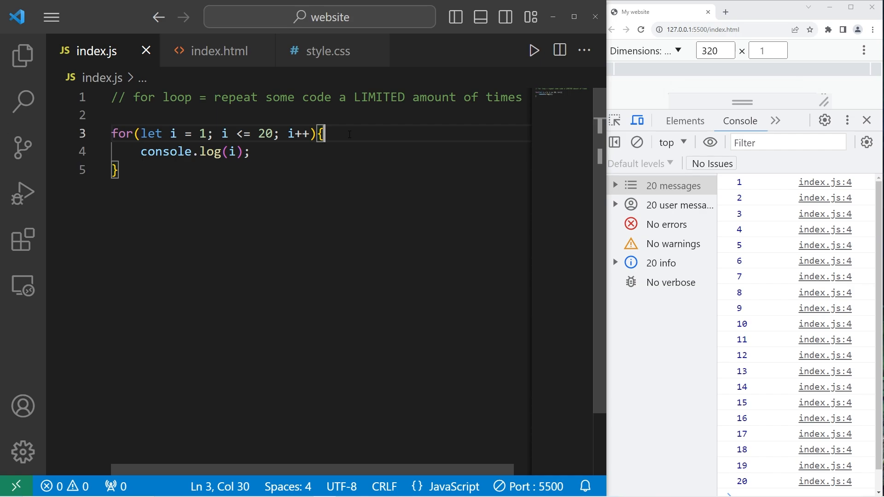
{"action": "key", "text": "Enter"}
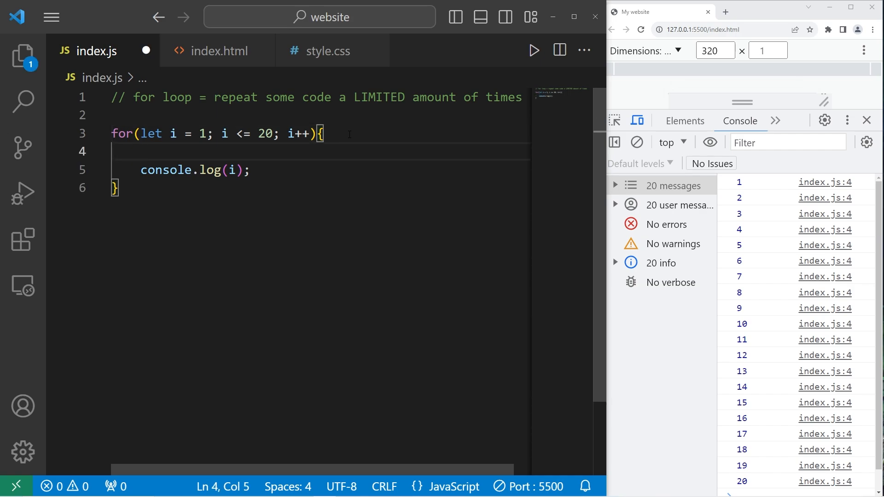
Add an if(i == 13) check that calls continue before the log
{"action": "type", "text": "if(){"}
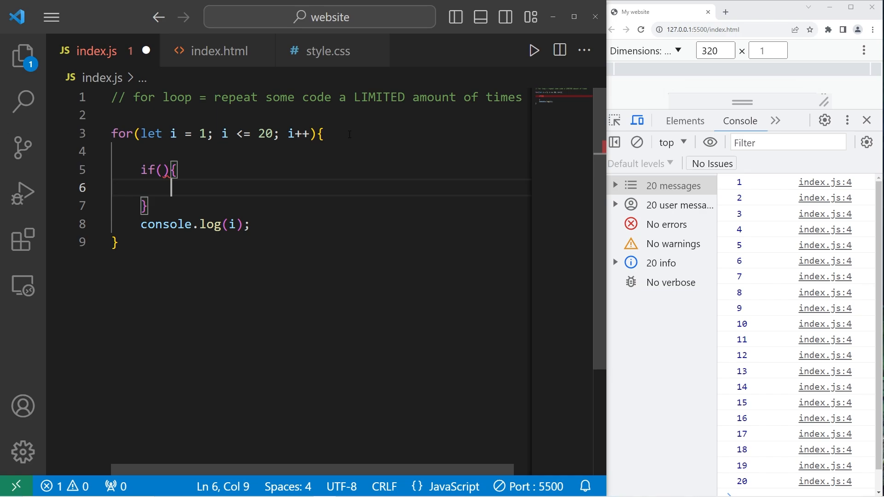
{"action": "type", "text": "i"}
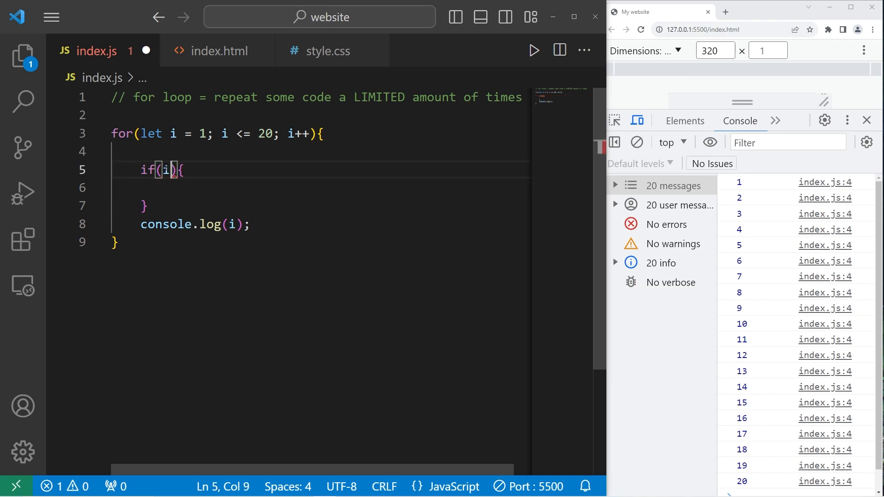
{"action": "type", "text": "== 1"}
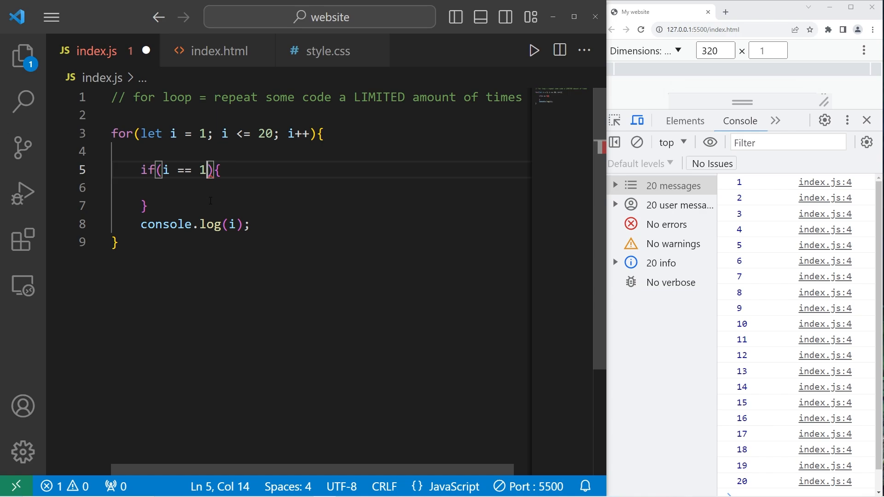
{"action": "type", "text": "3"}
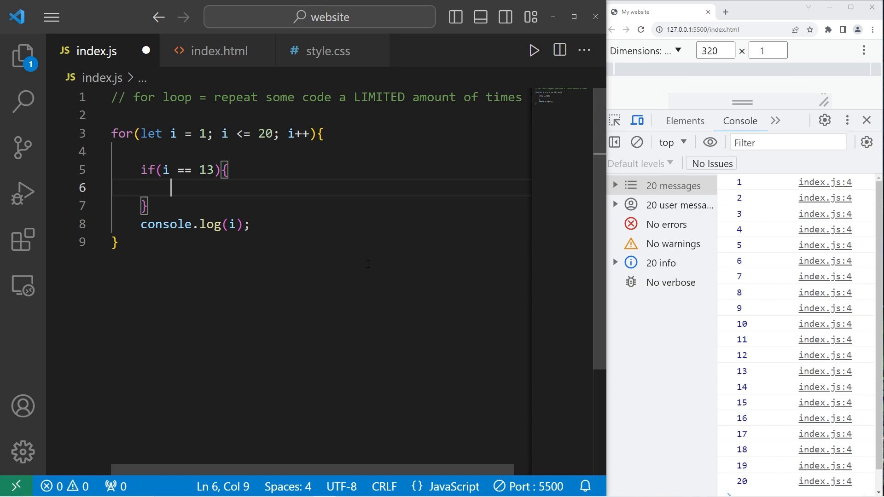
{"action": "type", "text": "cont"}
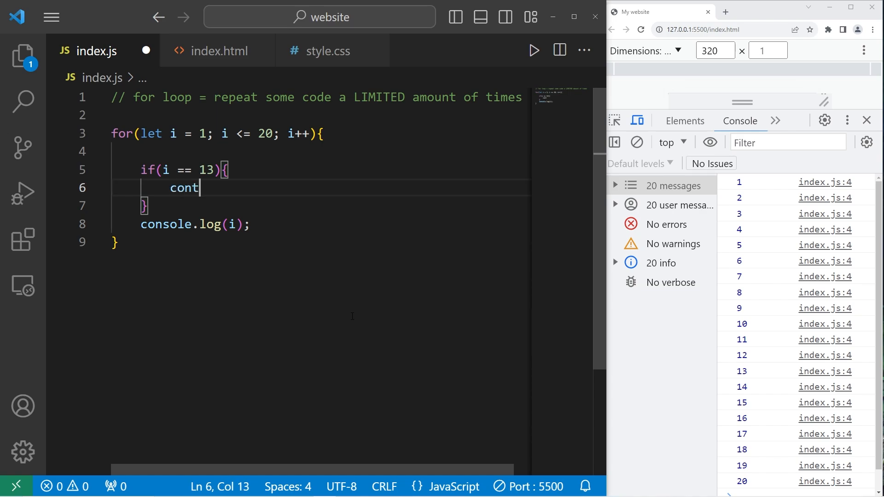
{"action": "type", "text": "inue;"}
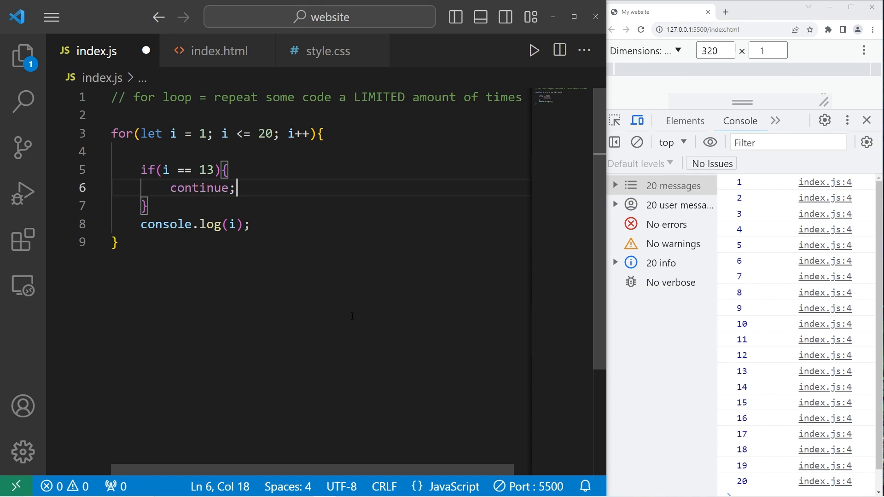
Wrap console.log(i) in an else block so the console skips 13
{"action": "left_click", "coordinate": [172, 205]}
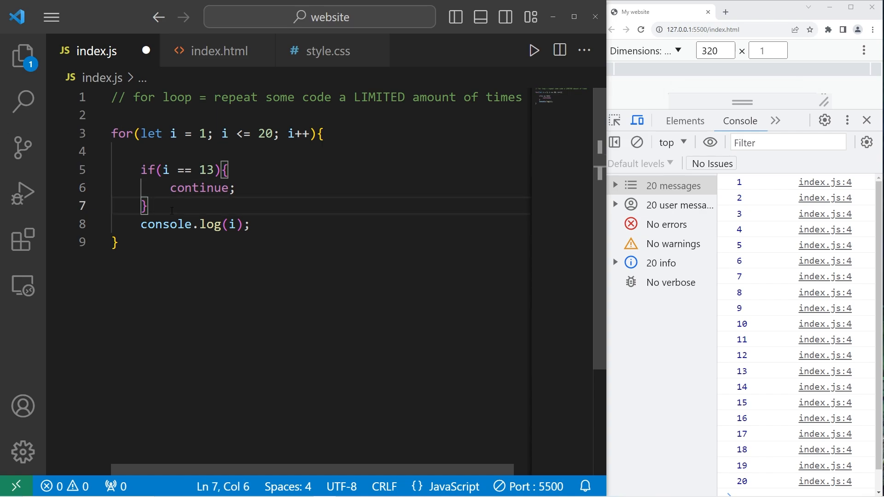
{"action": "type", "text": "else{"}
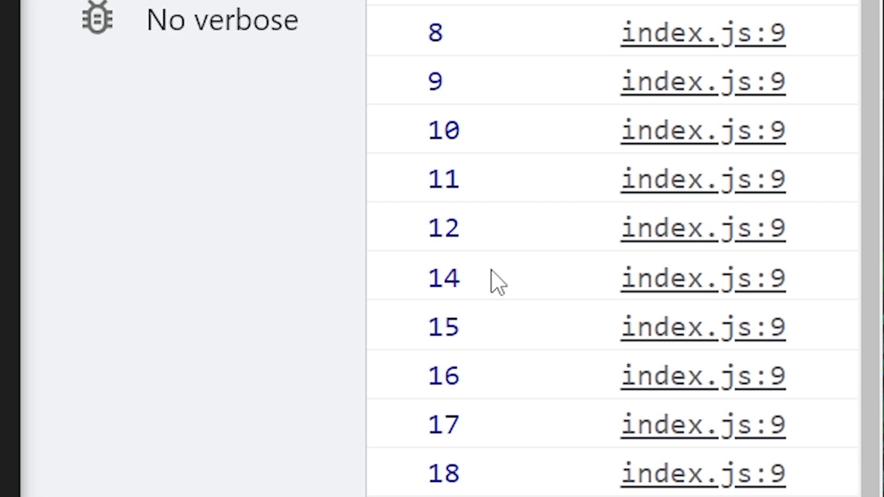
{"action": "mouse_move", "coordinate": [498, 229]}
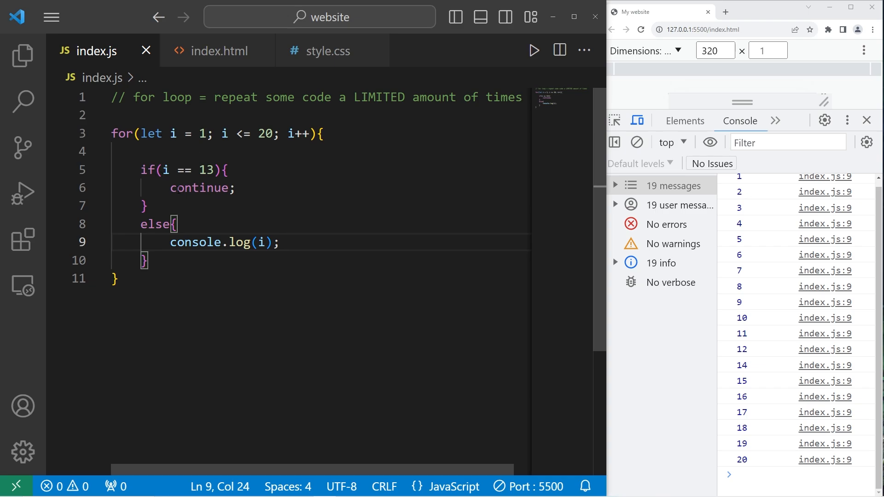
Replace continue with break so the console stops after 1 through 12
{"action": "double_click", "coordinate": [201, 188]}
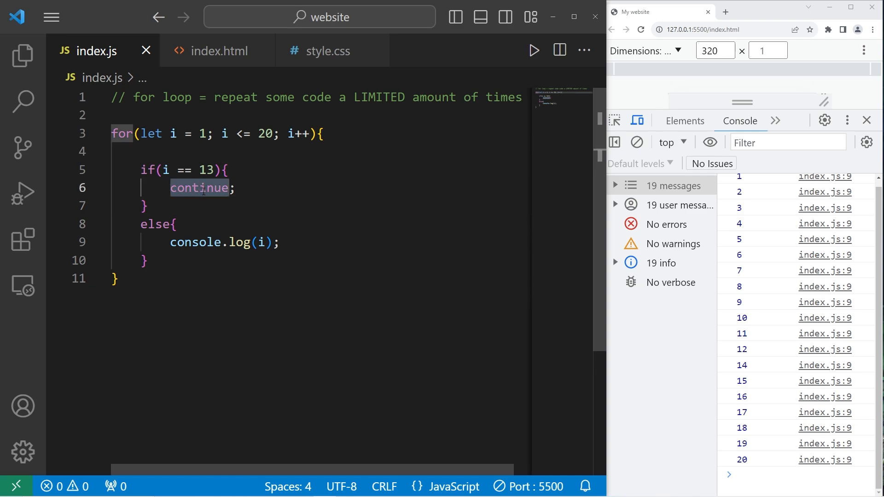
{"action": "type", "text": "break;"}
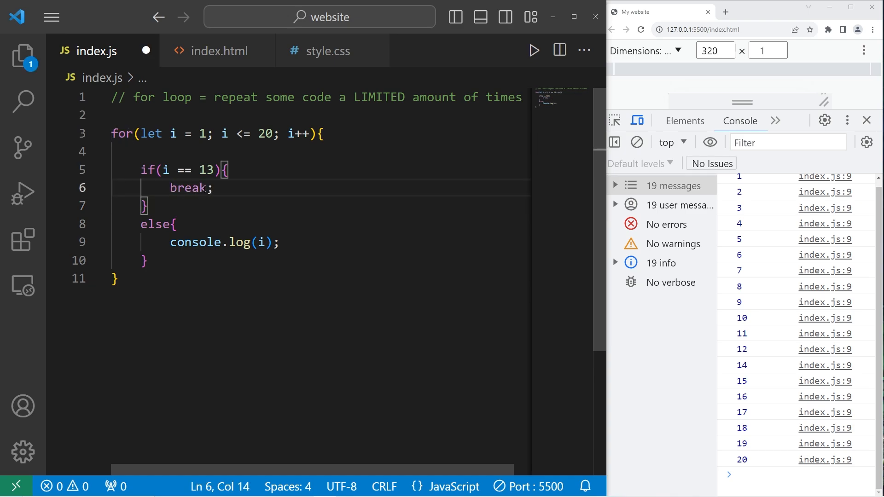
{"action": "double_click", "coordinate": [191, 187]}
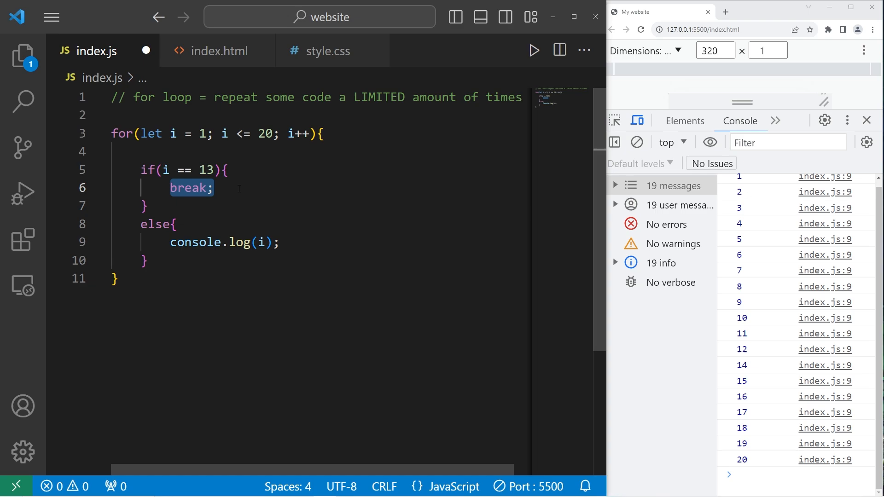
{"action": "left_click", "coordinate": [144, 206]}
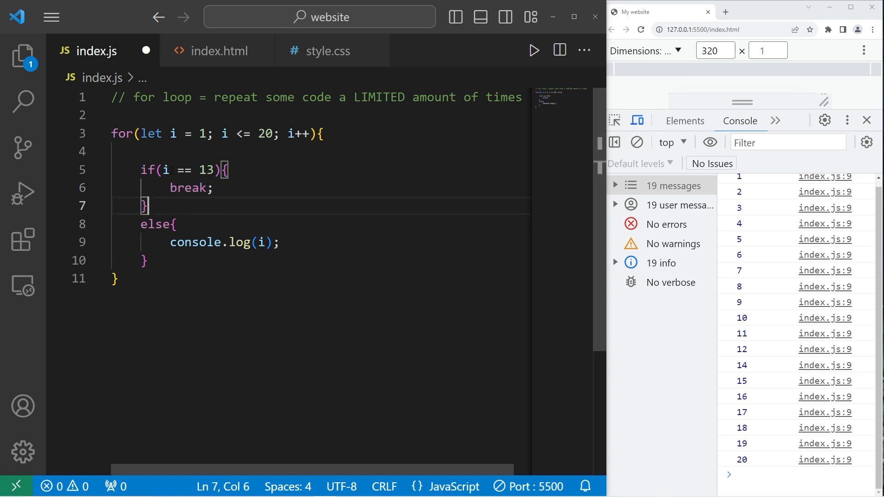
{"action": "double_click", "coordinate": [205, 170]}
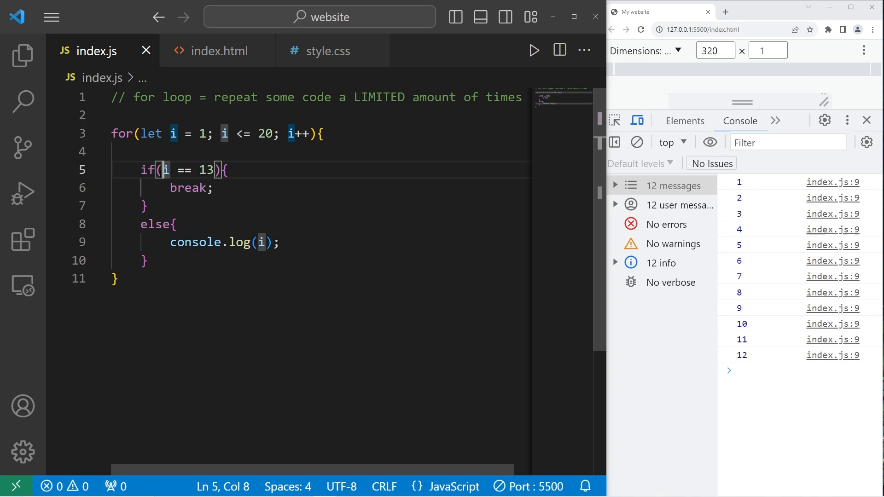
{"action": "left_click_drag", "start_coordinate": [165, 169], "coordinate": [213, 169]}
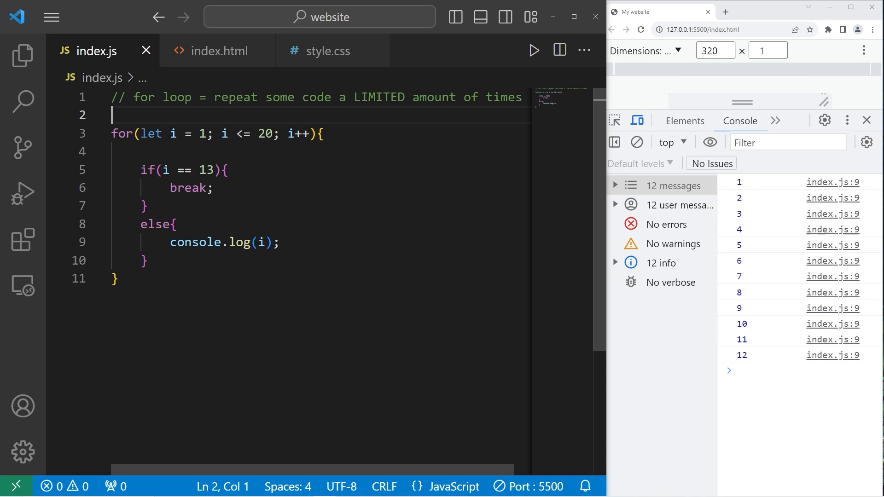
{"action": "double_click", "coordinate": [380, 97]}
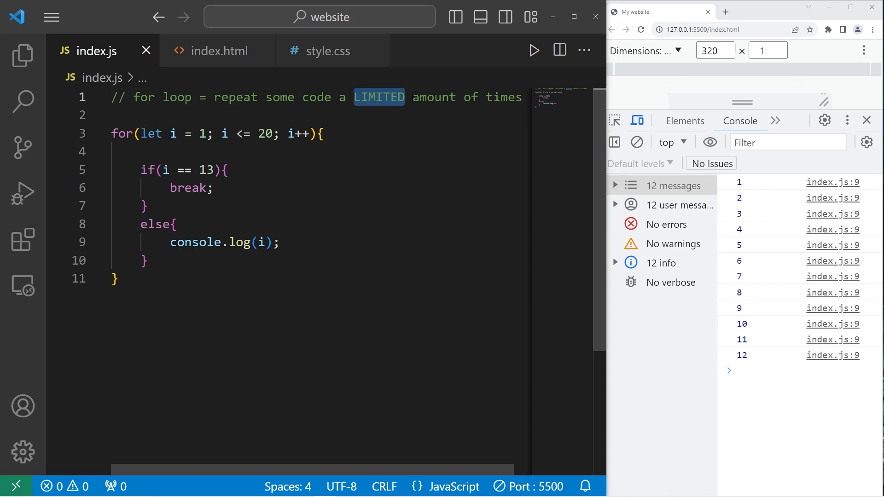
{"action": "left_click_drag", "start_coordinate": [142, 133], "coordinate": [295, 133]}
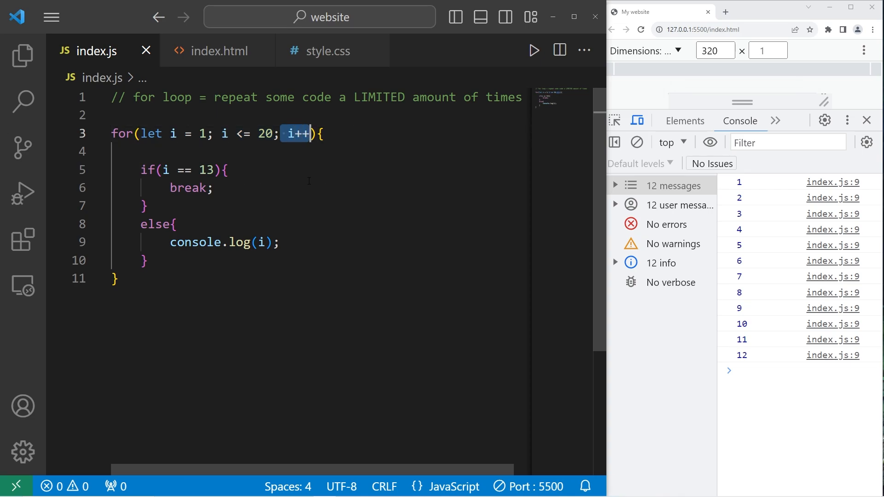
{"action": "double_click", "coordinate": [162, 98]}
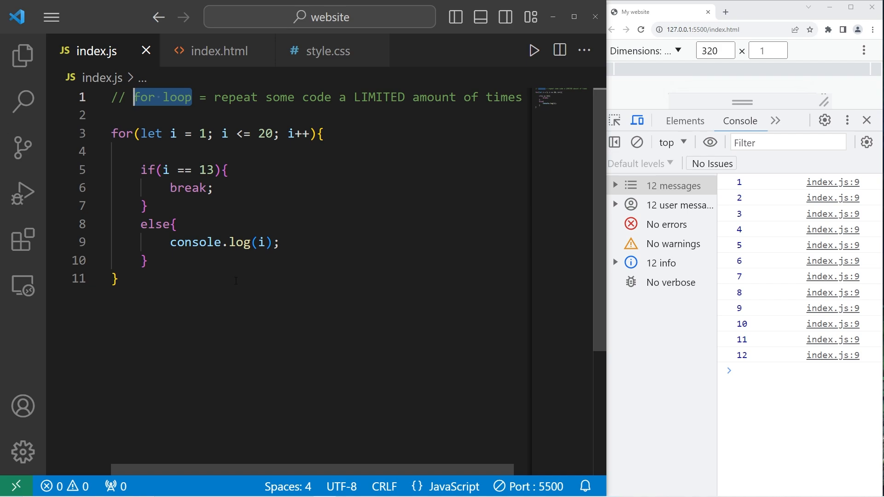